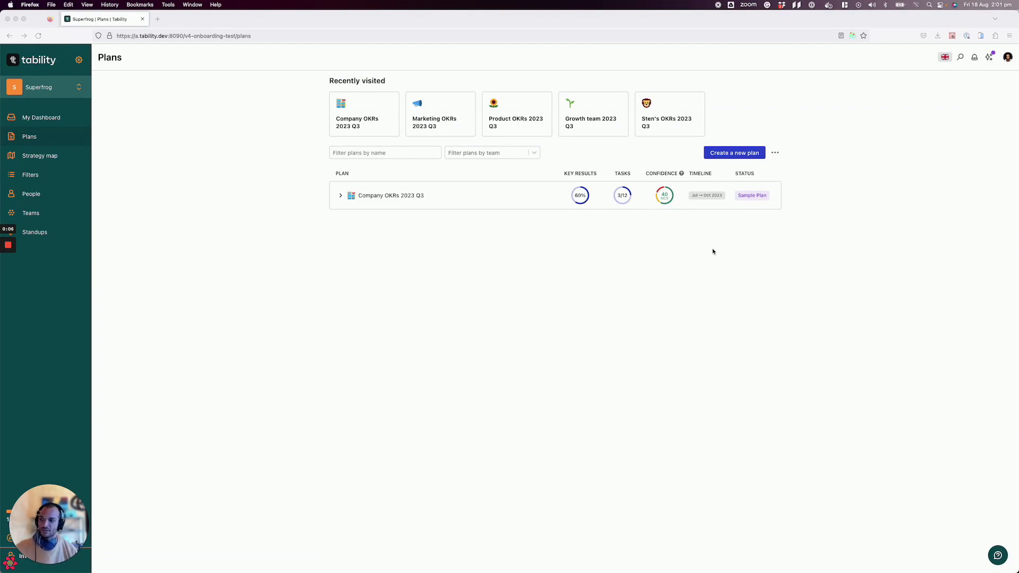
mouse_move(334, 178)
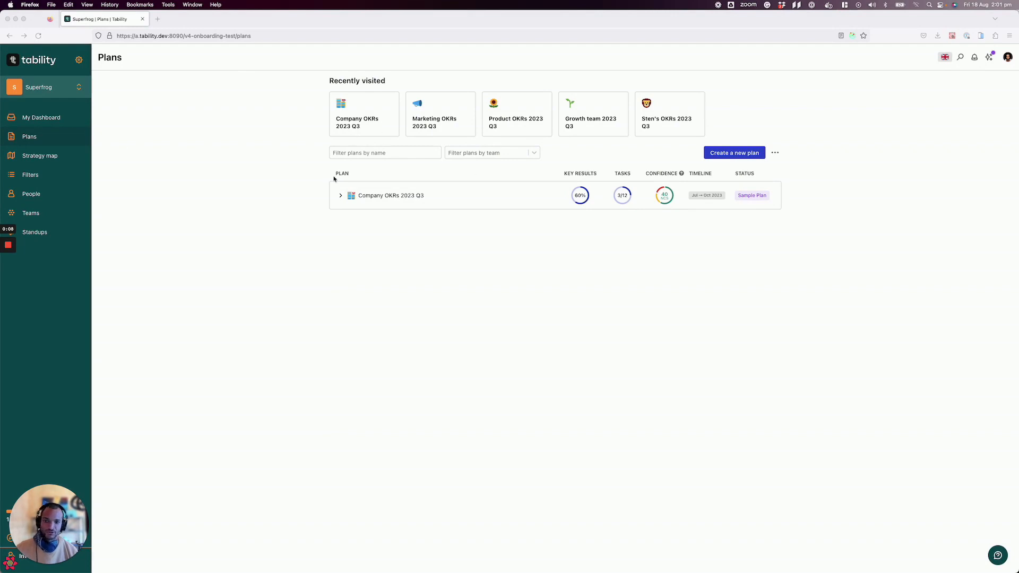
mouse_move(389, 247)
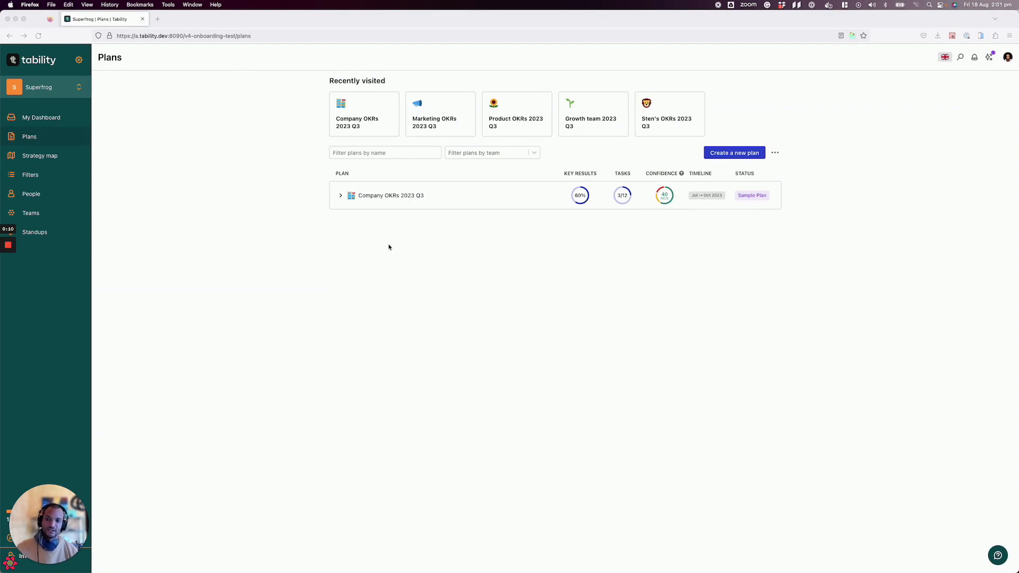
mouse_move(390, 195)
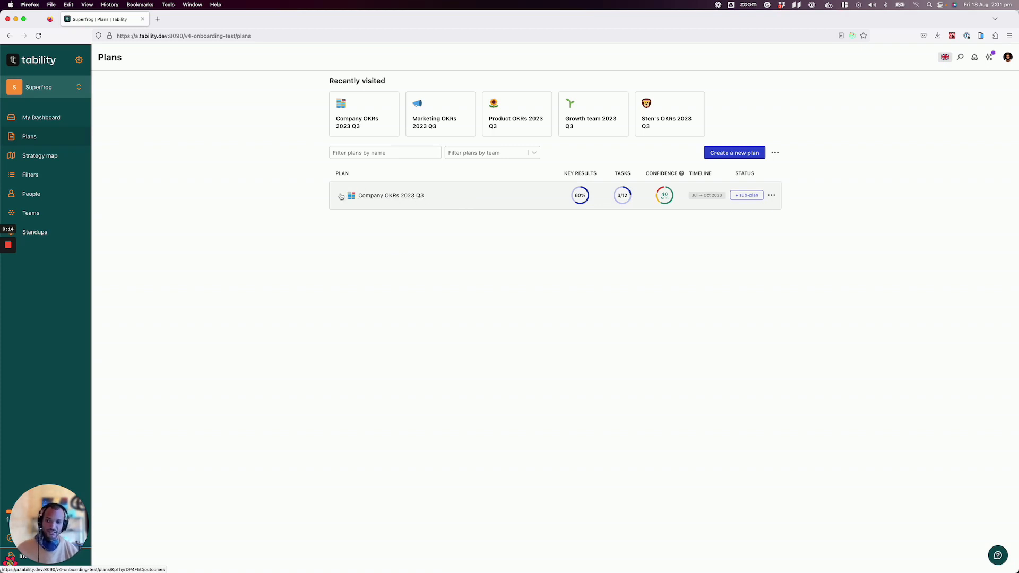
Expand Company OKRs 2023 Q3, then collapse and re-expand Marketing OKRs to show Sten's OKRs beneath it
left_click(339, 195)
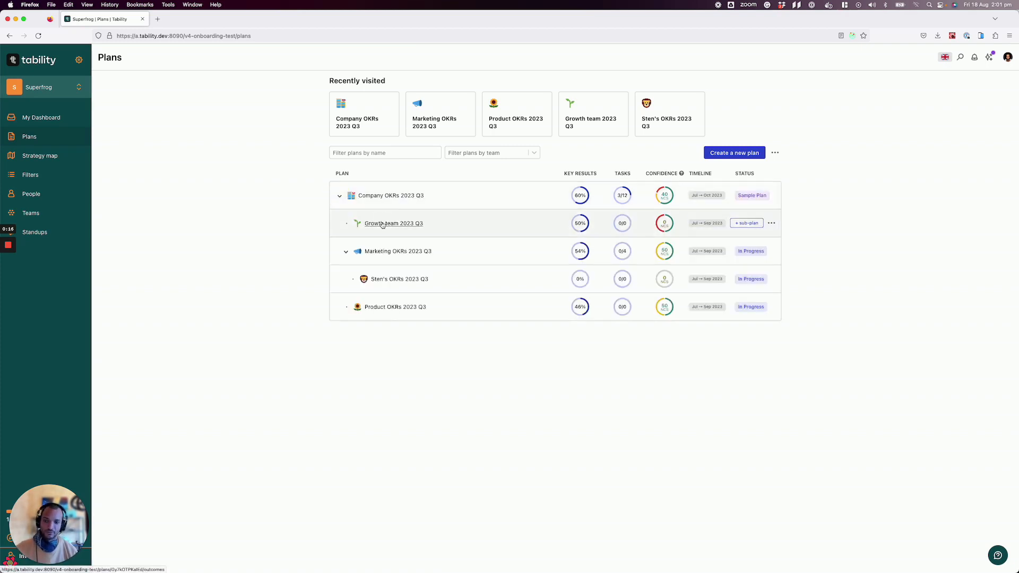
left_click(346, 251)
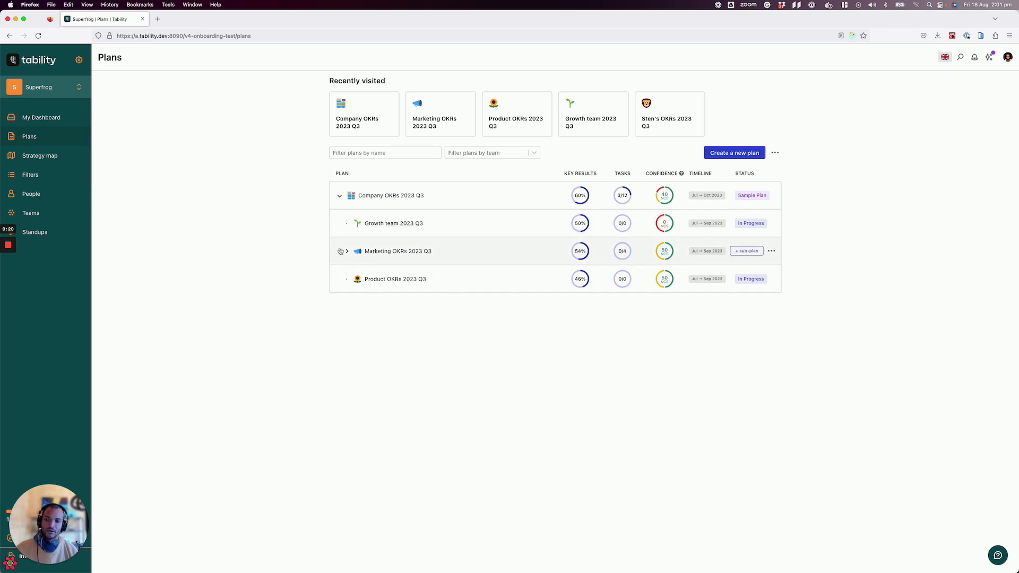
left_click(346, 250)
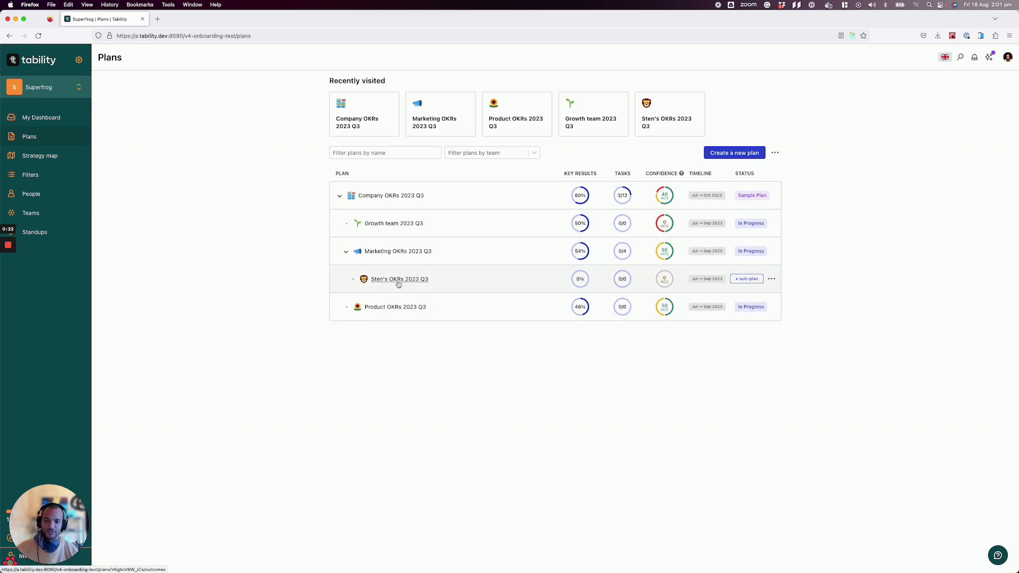
mouse_move(635, 294)
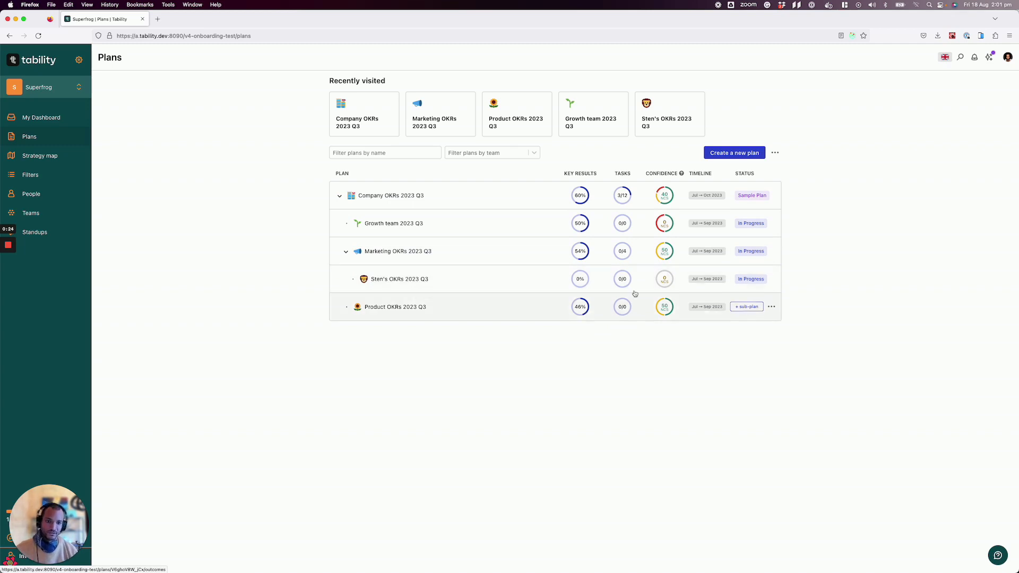
mouse_move(480, 197)
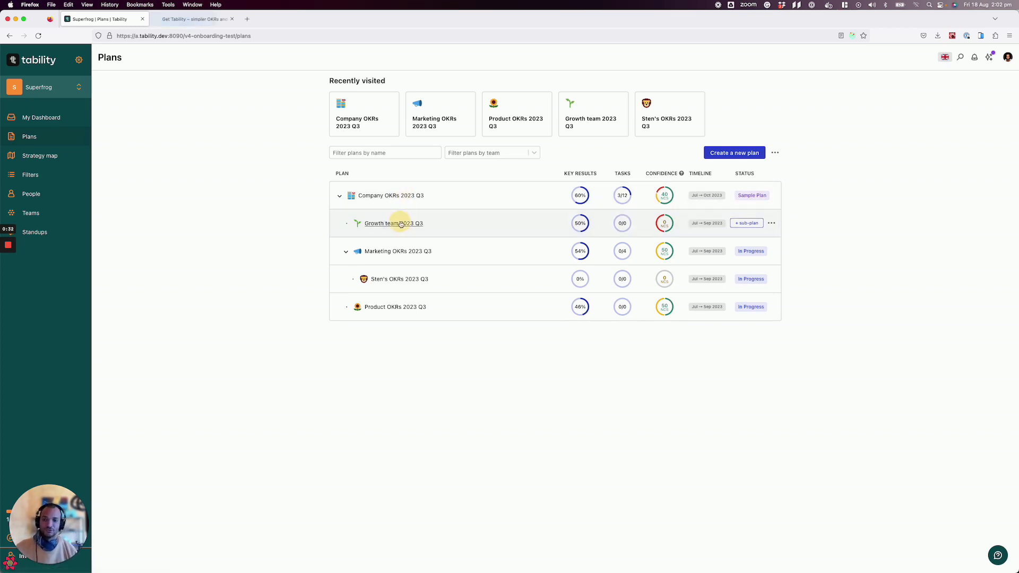
Open the Company, Growth team and Marketing plans in new browser tabs, then return to the Plans list
left_click(392, 222)
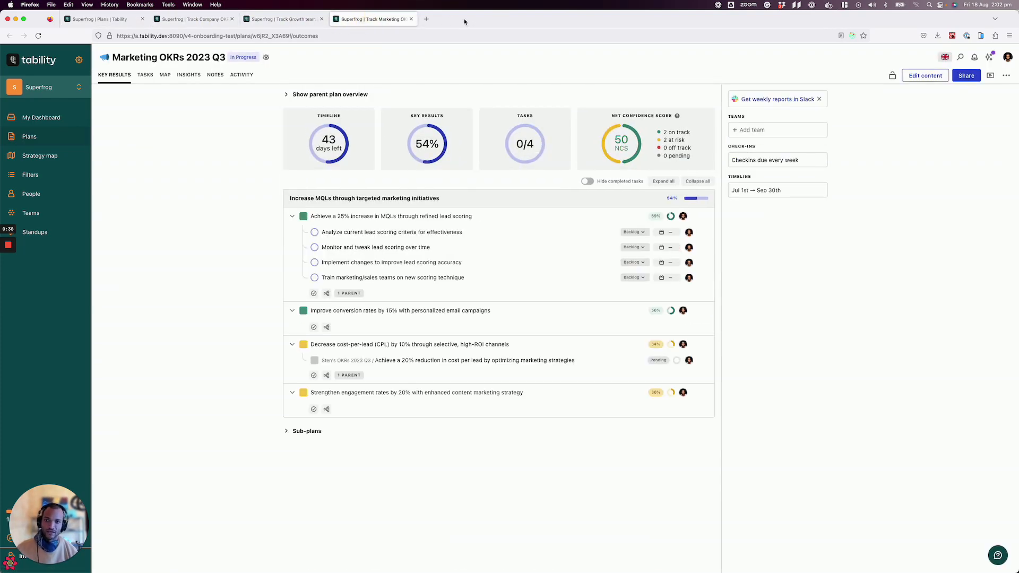
left_click(30, 136)
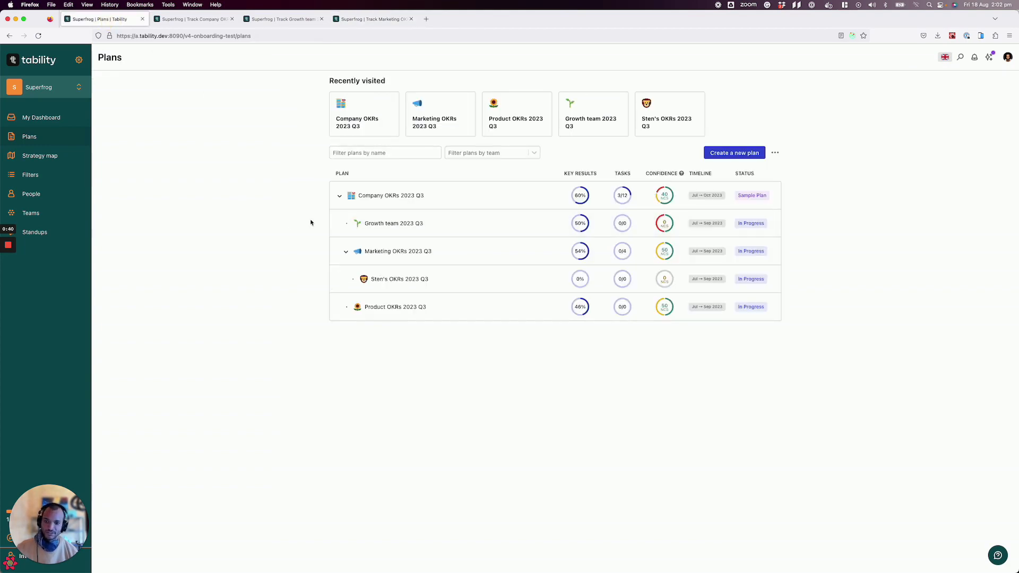
mouse_move(39, 155)
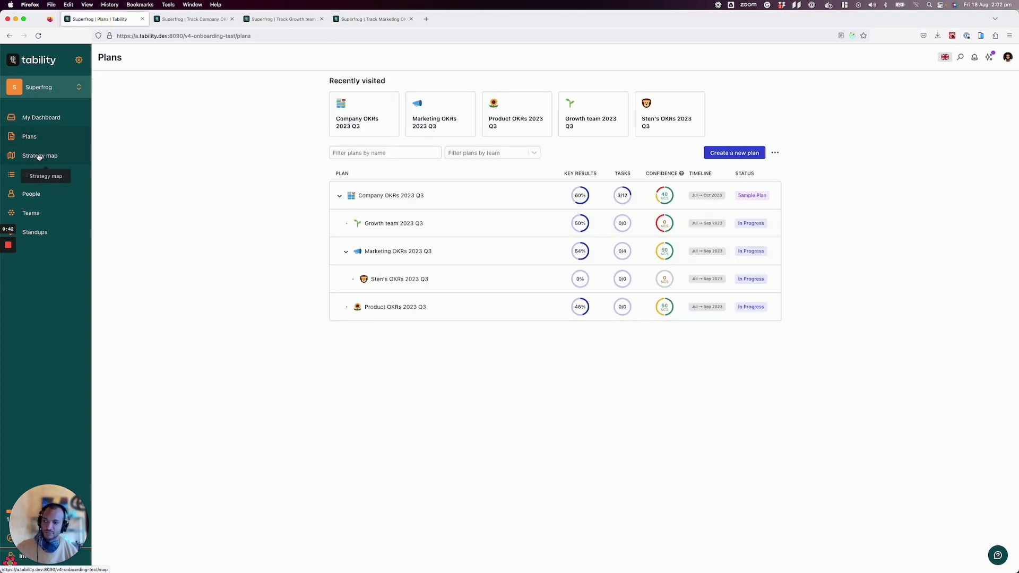
Show the strategy map linking Company OKRs to the Growth, Marketing, Product and Sten's plans
left_click(39, 155)
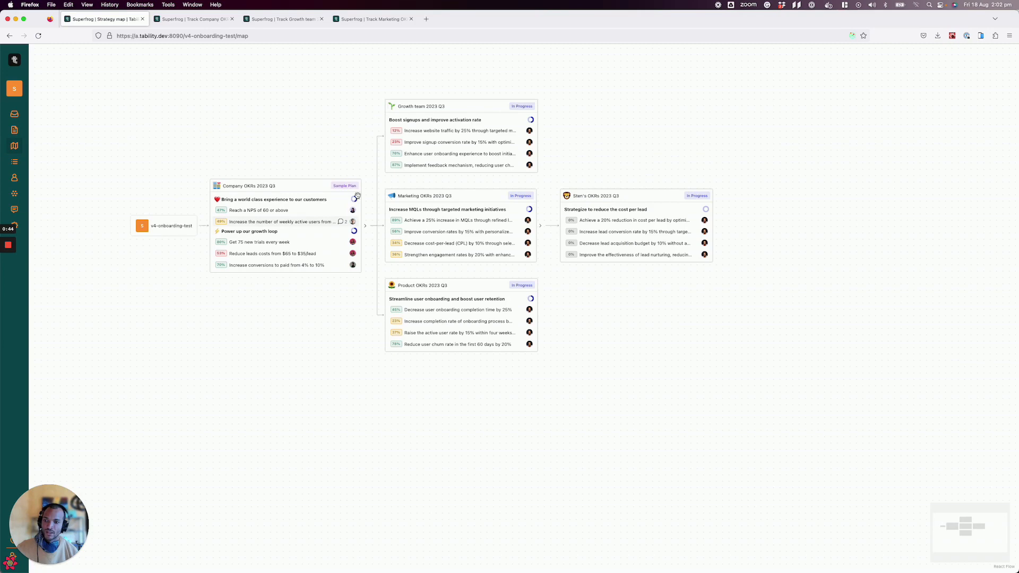
mouse_move(299, 175)
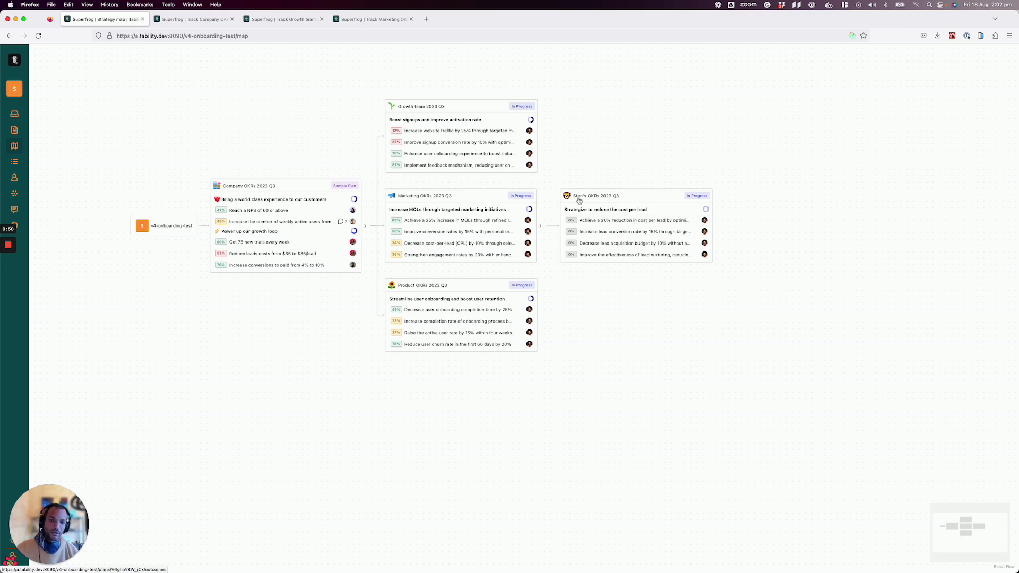
mouse_move(462, 373)
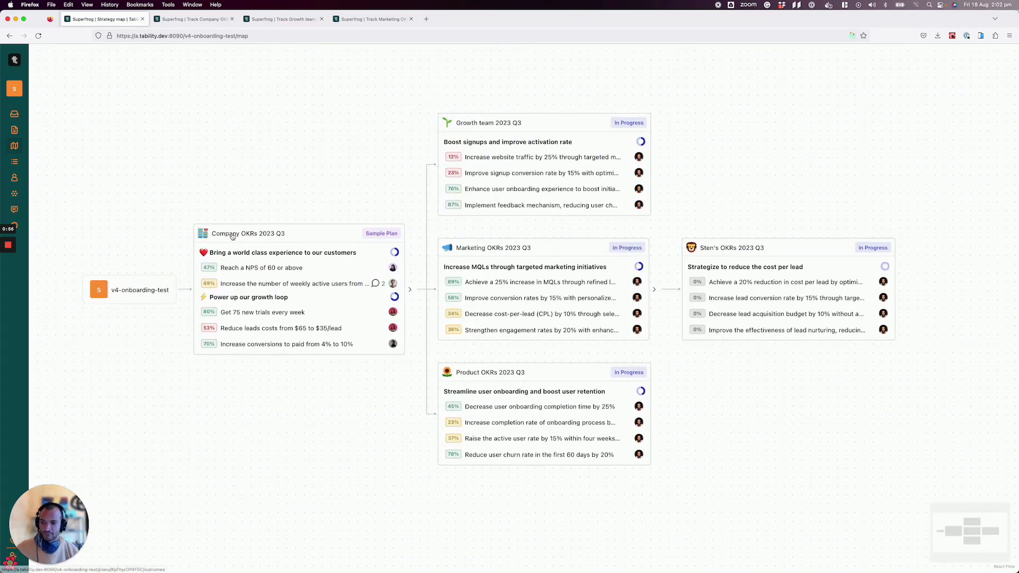
mouse_move(399, 159)
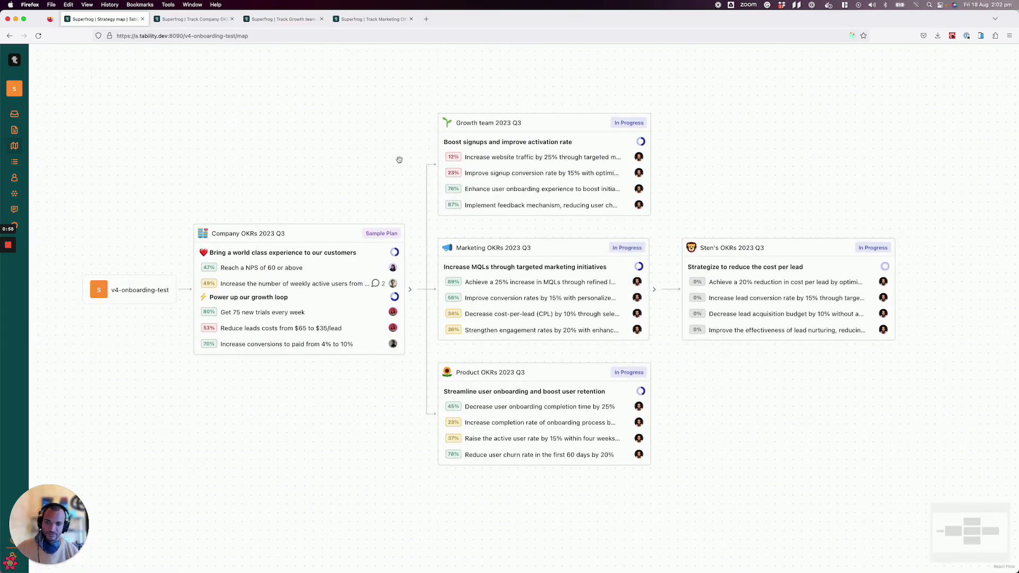
mouse_move(512, 117)
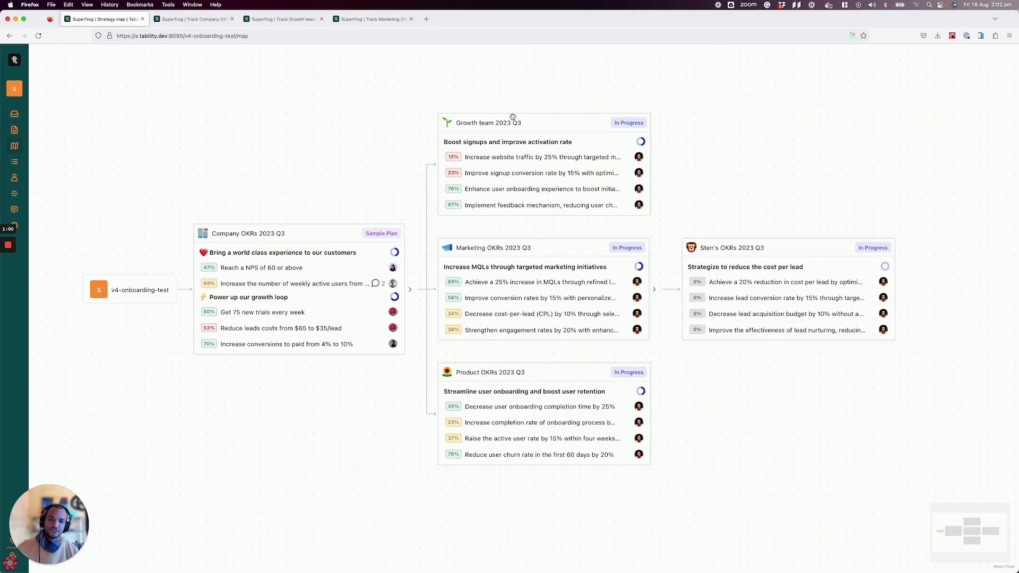
mouse_move(520, 89)
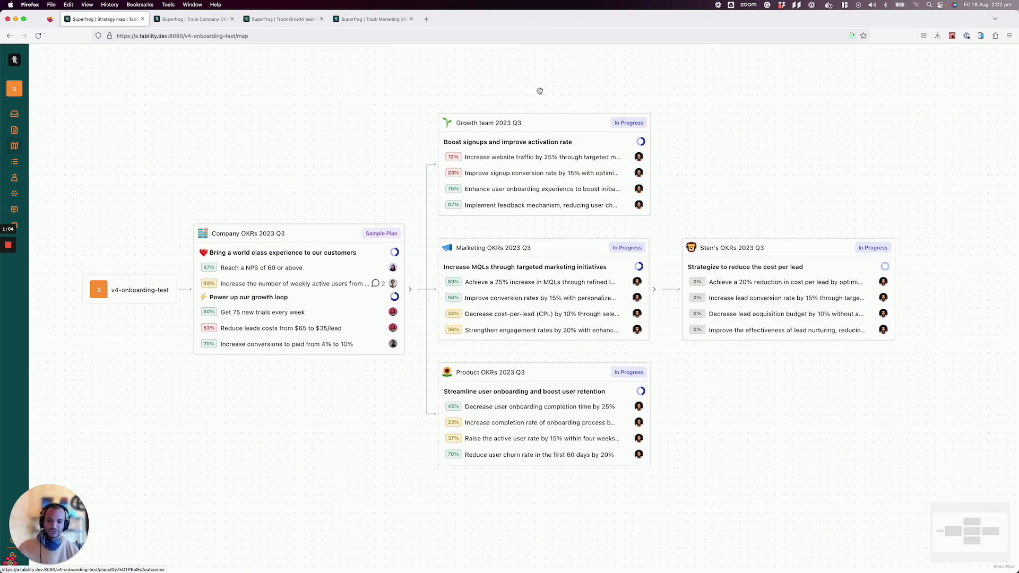
mouse_move(534, 135)
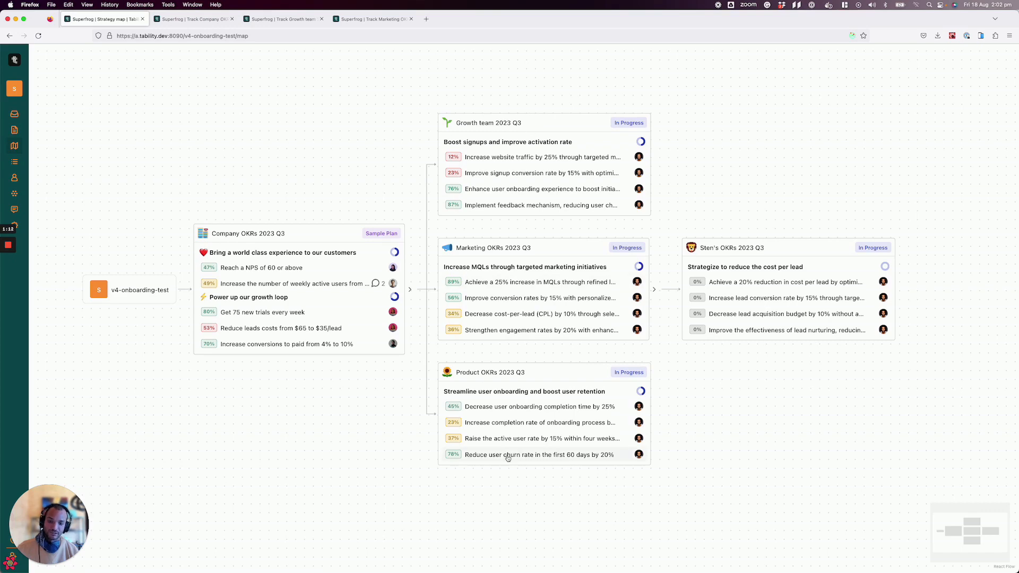
mouse_move(541, 173)
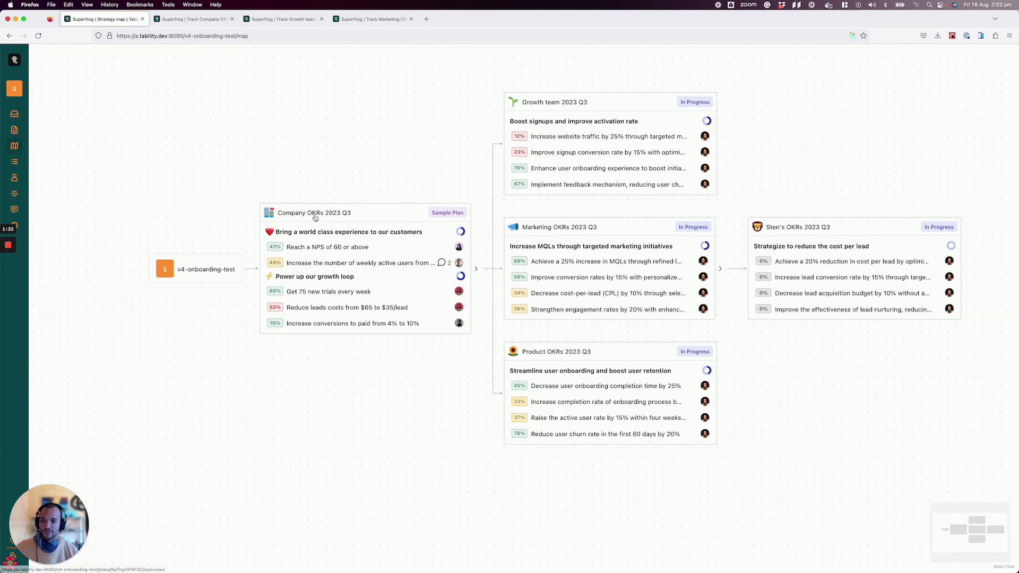
Open Company OKRs 2023 Q3 from the map and collapse all key results to their titles
left_click(314, 213)
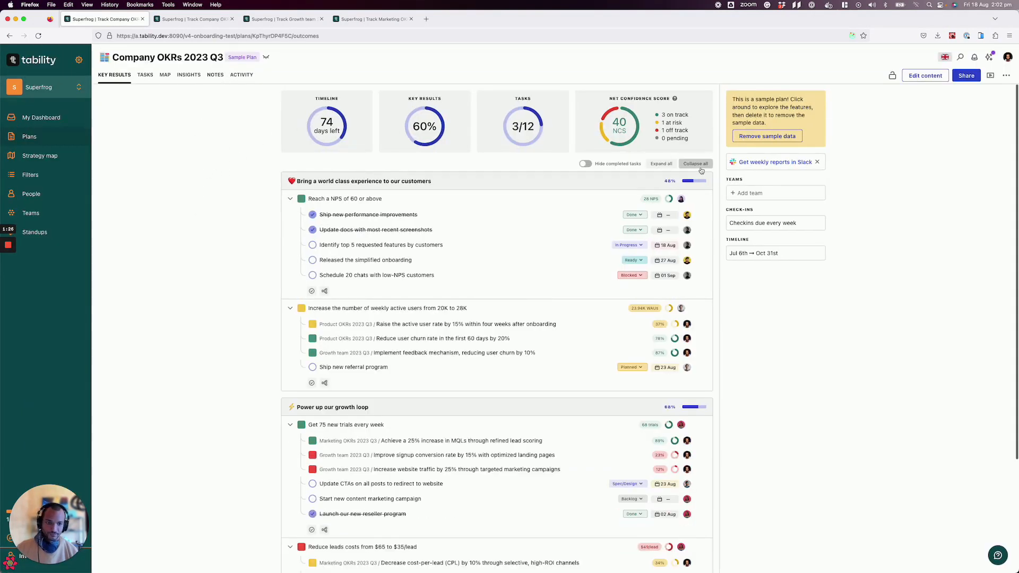
left_click(696, 163)
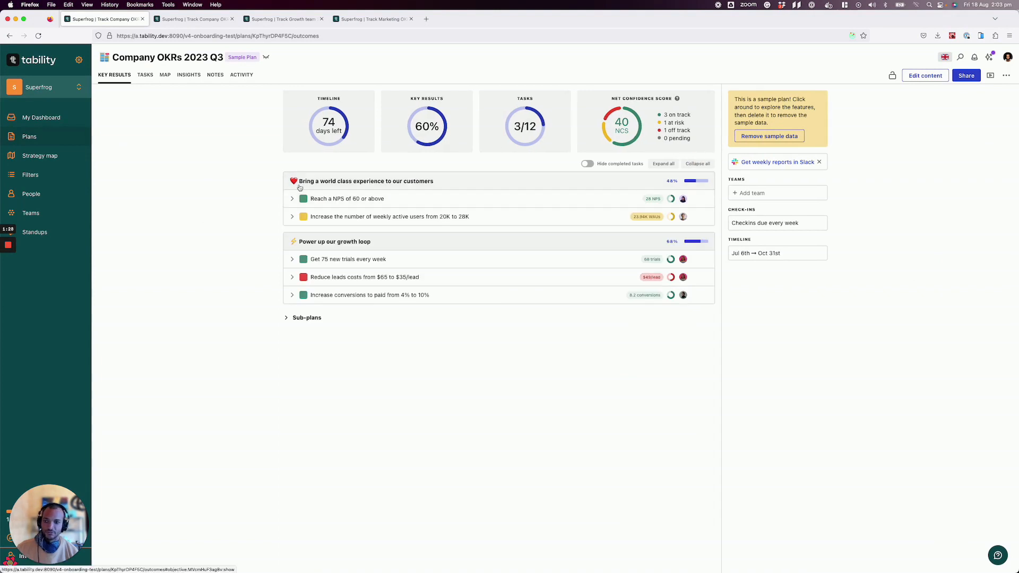
mouse_move(364, 198)
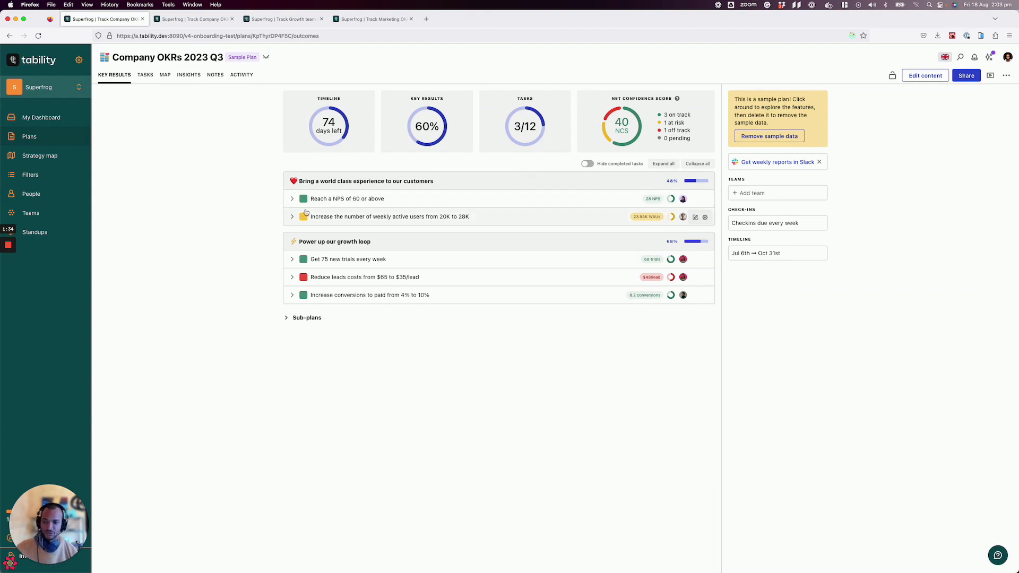
Expand the NPS and 75-trials key results to show tasks and linked team results, then go to the MAP tab
left_click(292, 198)
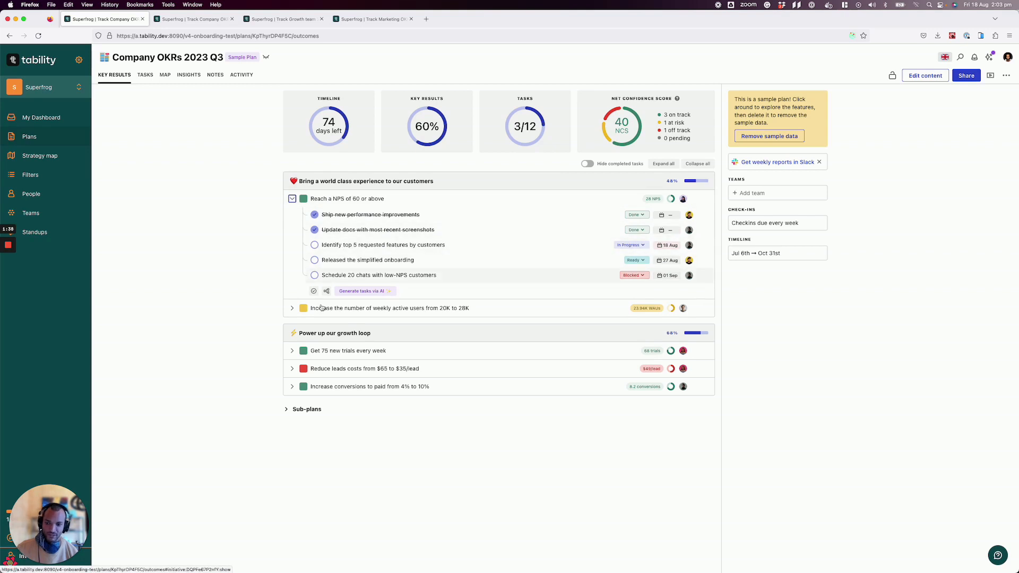
left_click(291, 351)
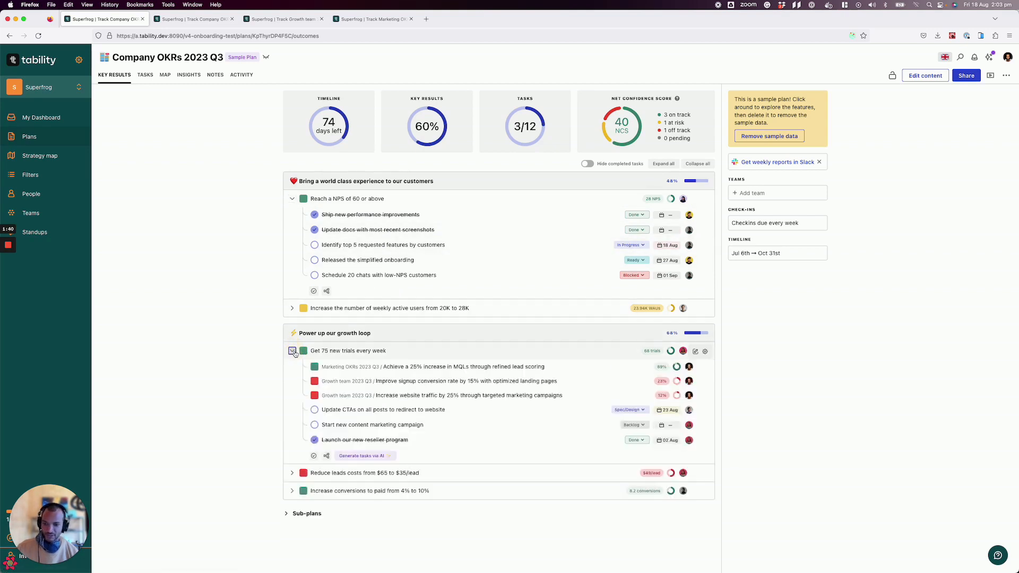
left_click(293, 351)
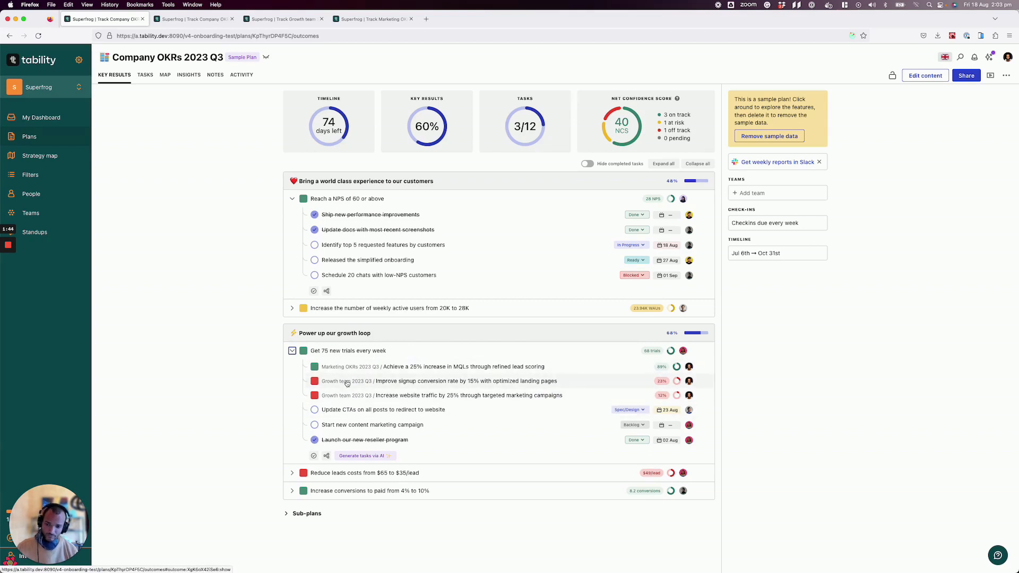
mouse_move(346, 400)
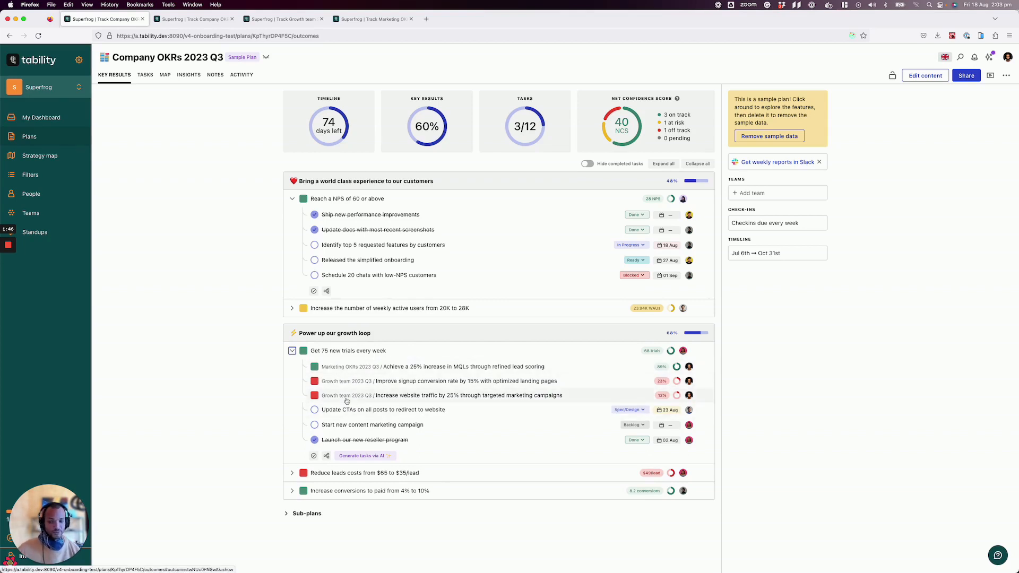
mouse_move(144, 108)
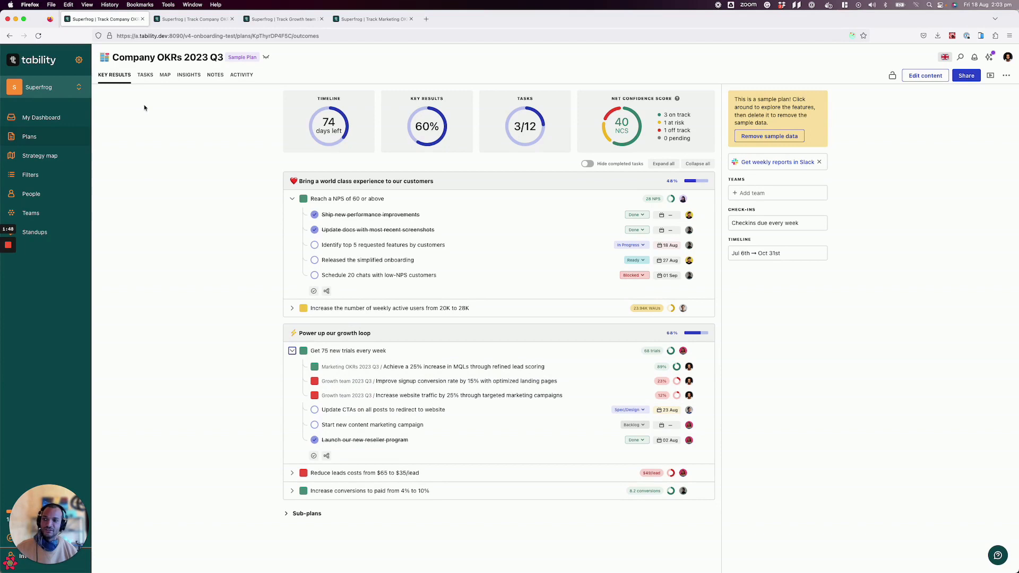
mouse_move(165, 75)
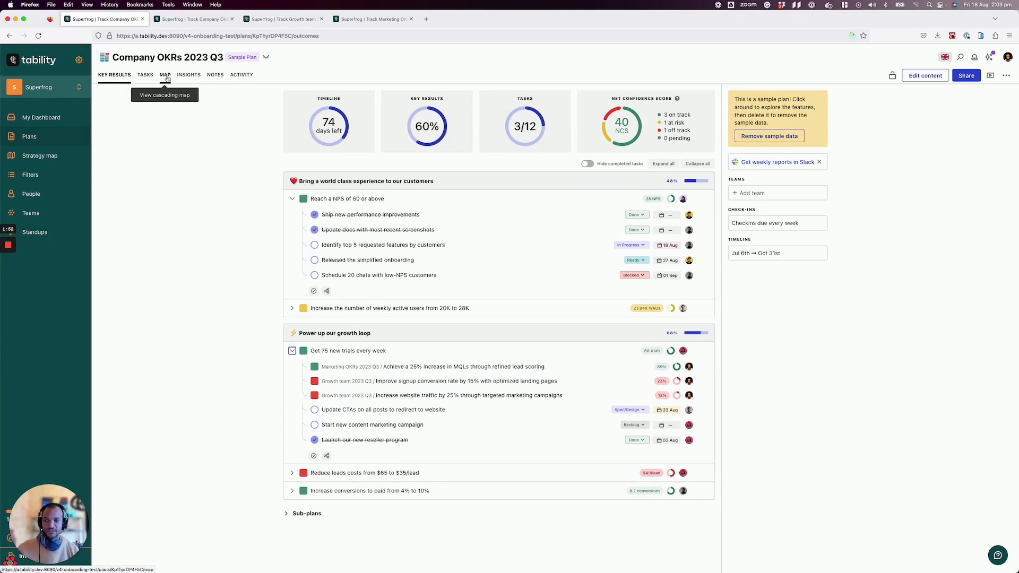
left_click(164, 74)
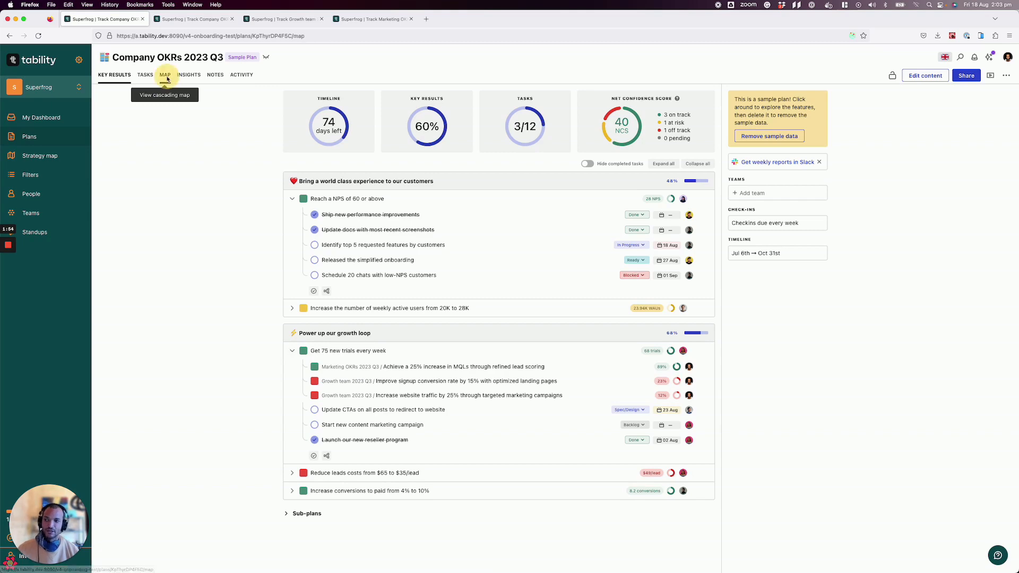
Load the cascading map linking the five company key results to Growth, Marketing and Product team results
left_click(165, 75)
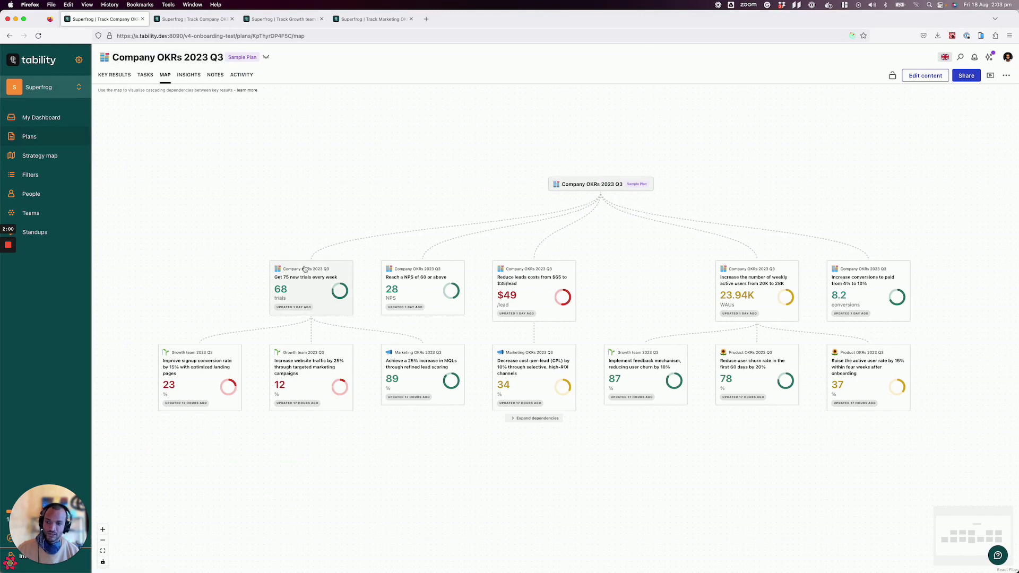
mouse_move(715, 276)
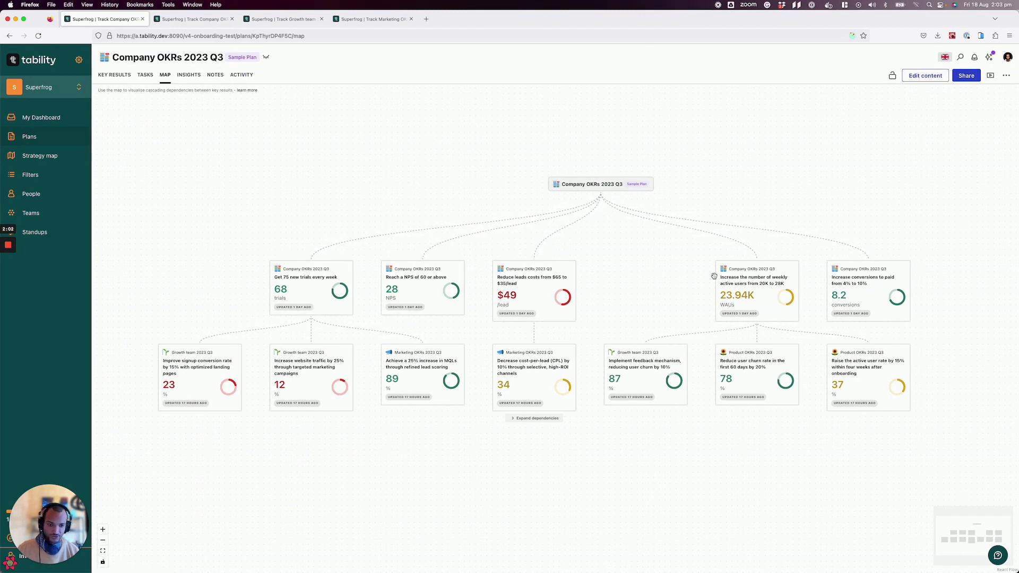
mouse_move(308, 282)
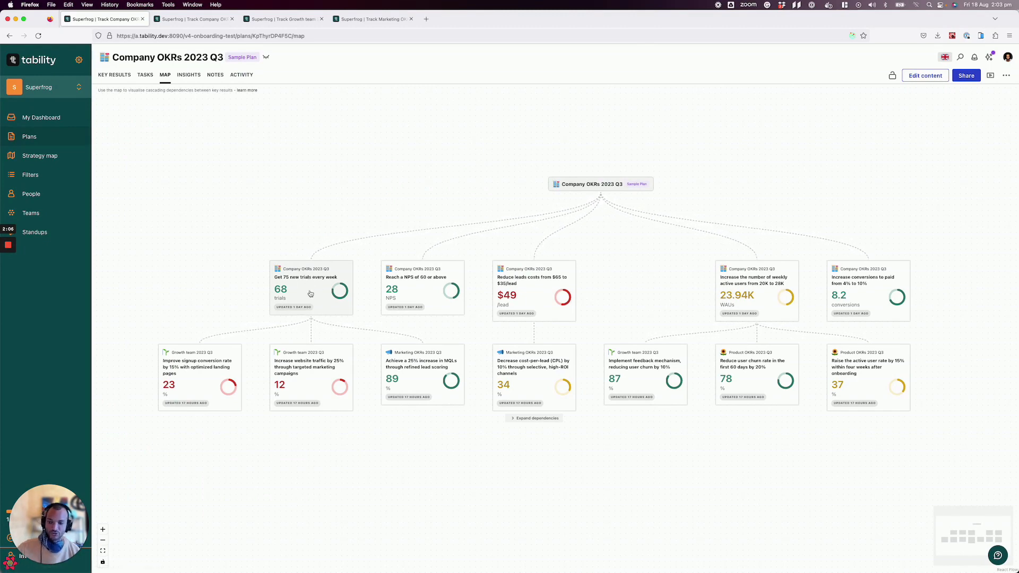
mouse_move(181, 372)
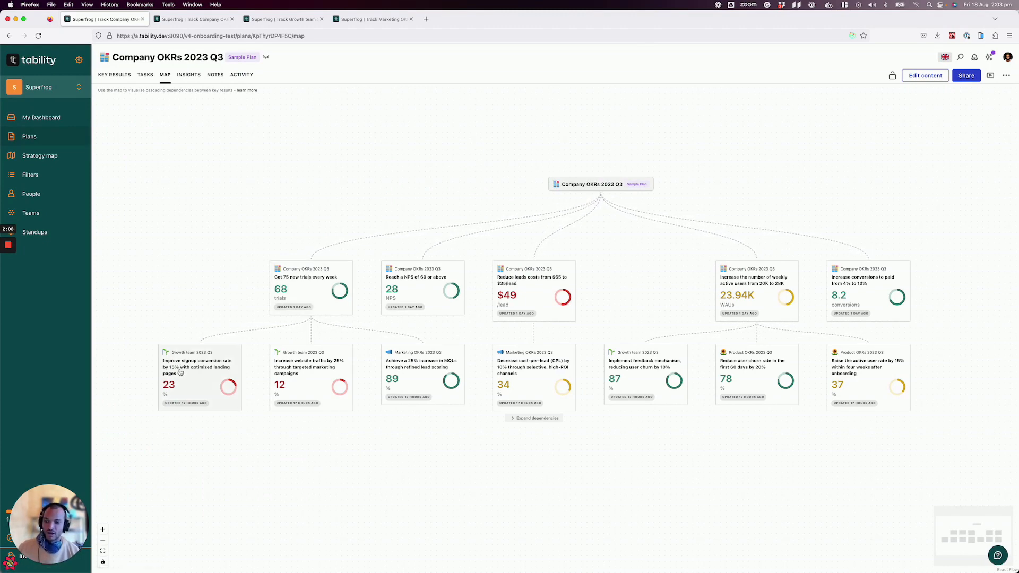
mouse_move(183, 394)
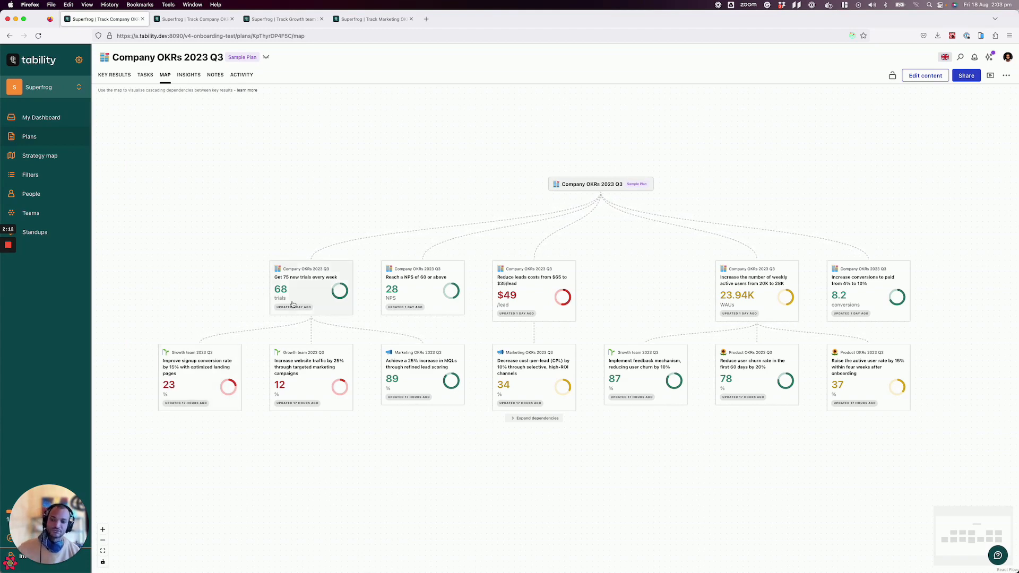
mouse_move(246, 397)
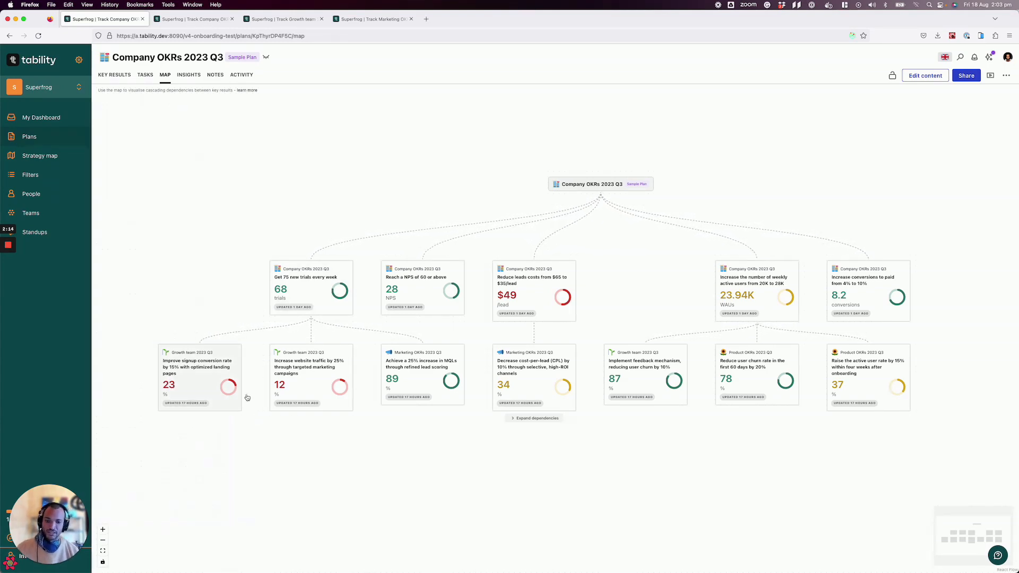
mouse_move(528, 376)
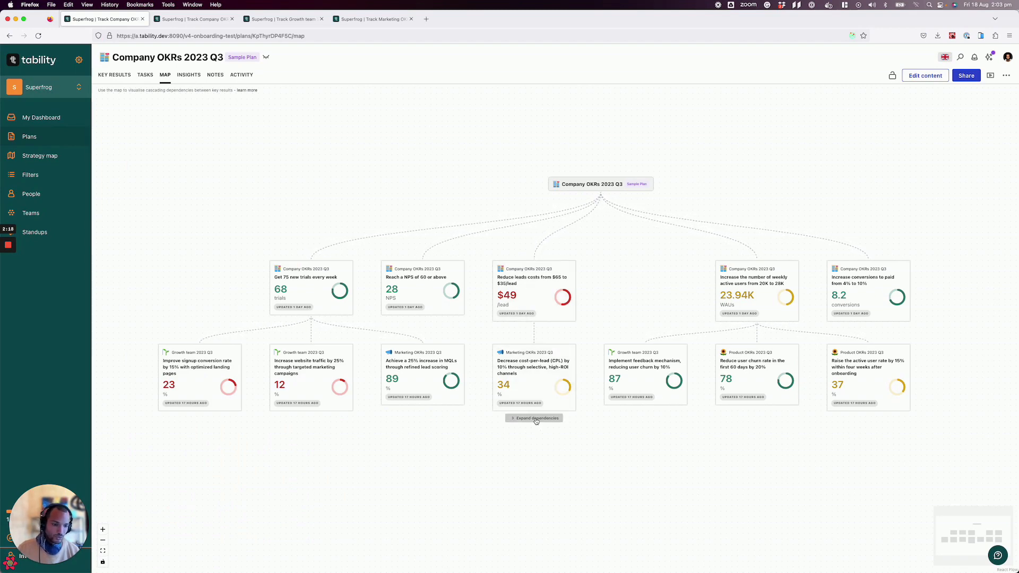
Expand dependencies under 'Decrease cost-per-lead (CPL)' to show Sten's 20% cost-per-lead key result
left_click(534, 418)
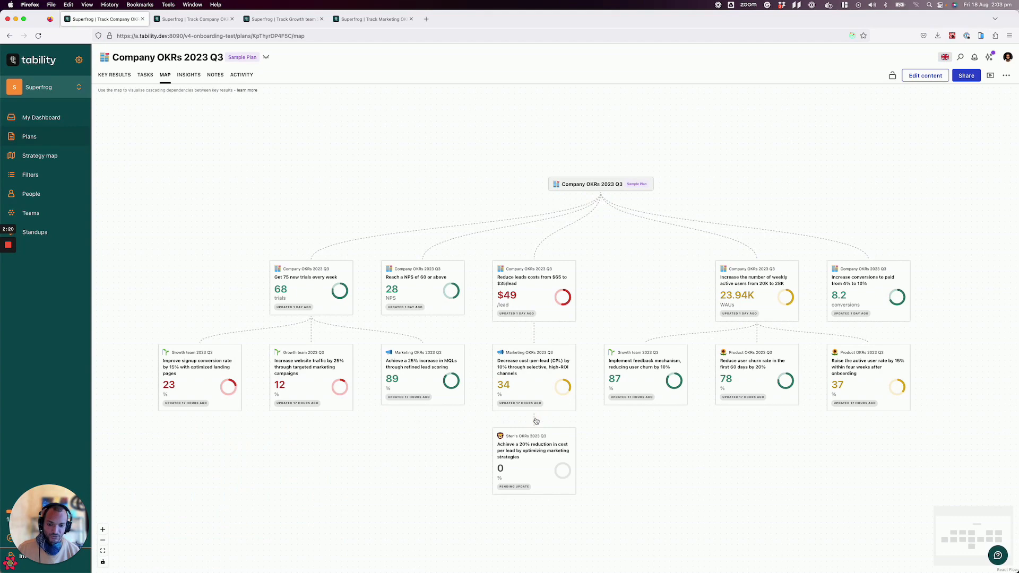
mouse_move(393, 495)
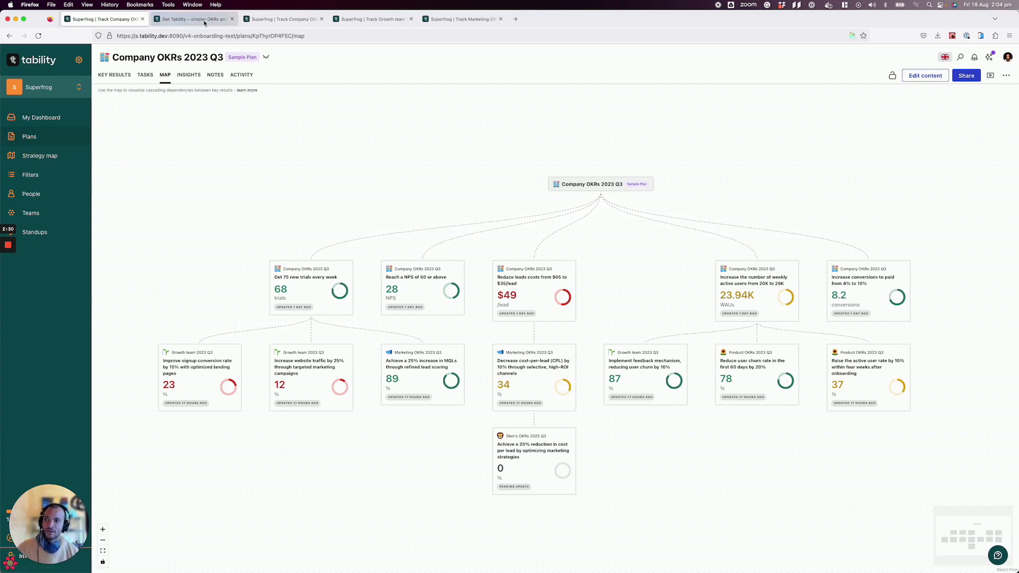
left_click(192, 20)
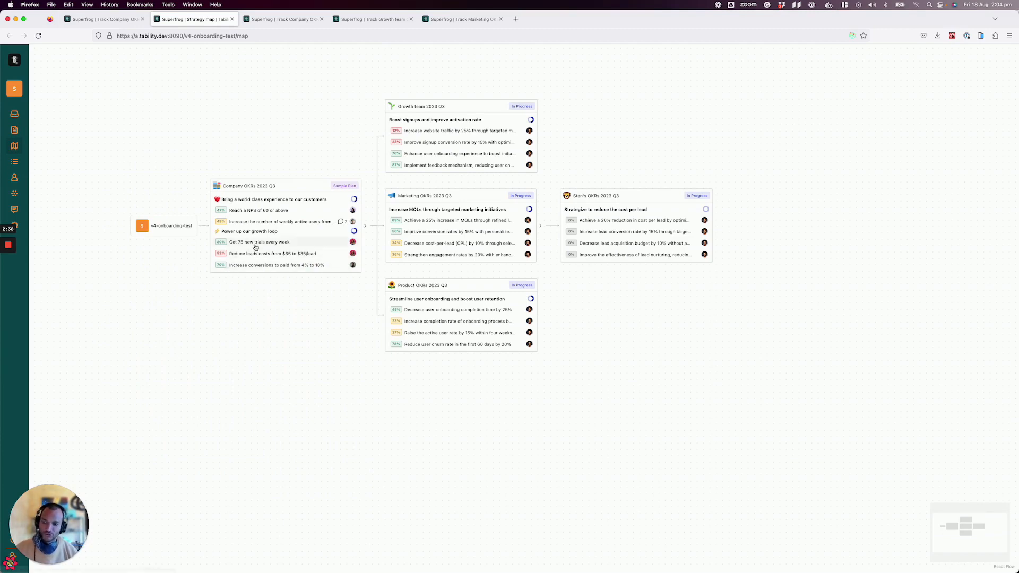
mouse_move(256, 194)
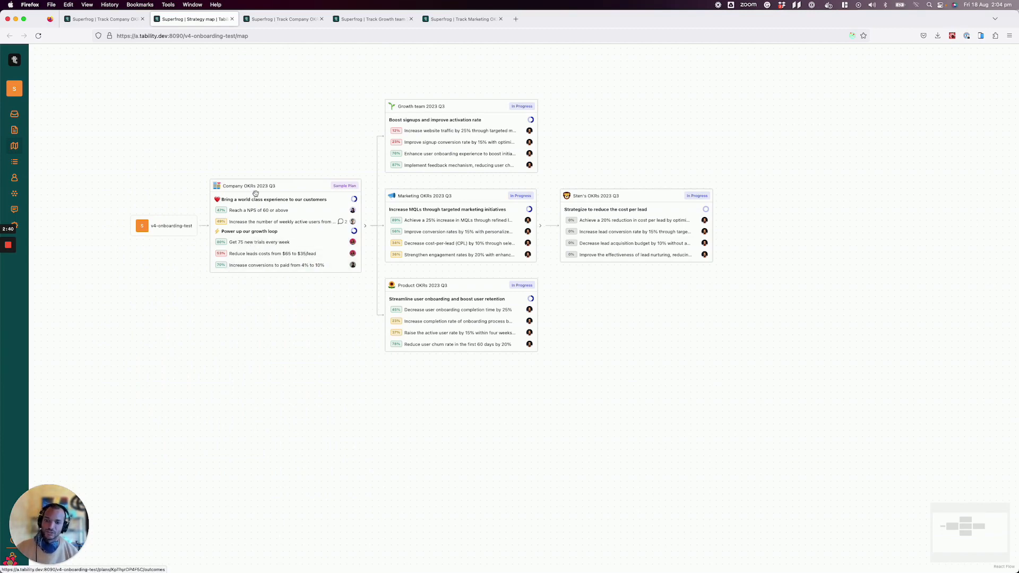
left_click(104, 18)
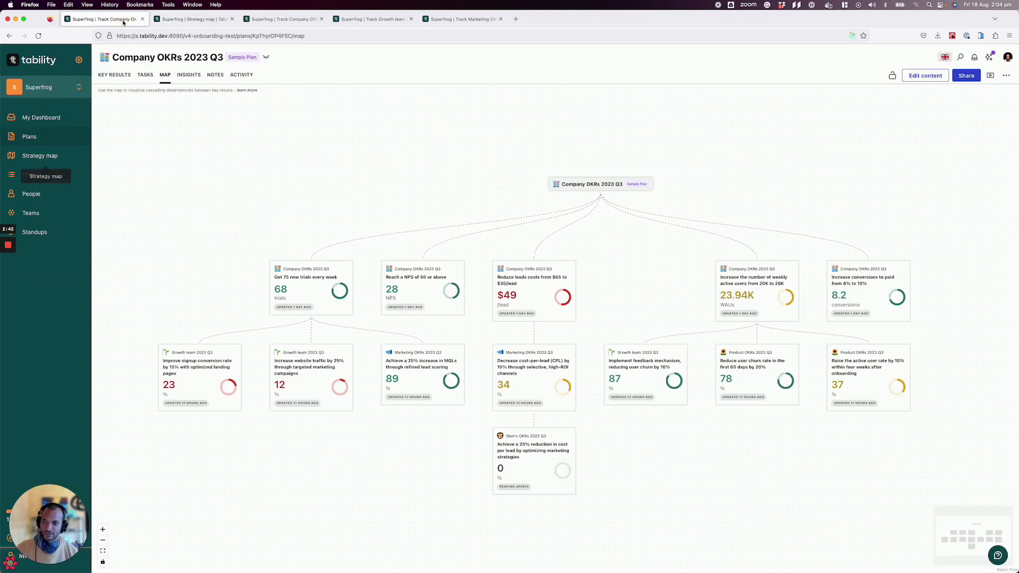
mouse_move(510, 201)
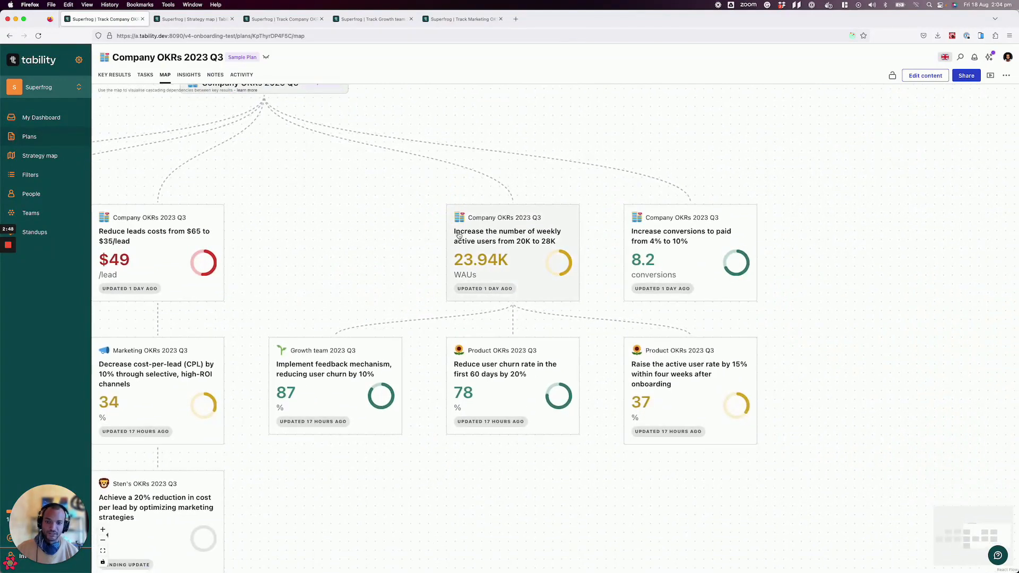
mouse_move(476, 242)
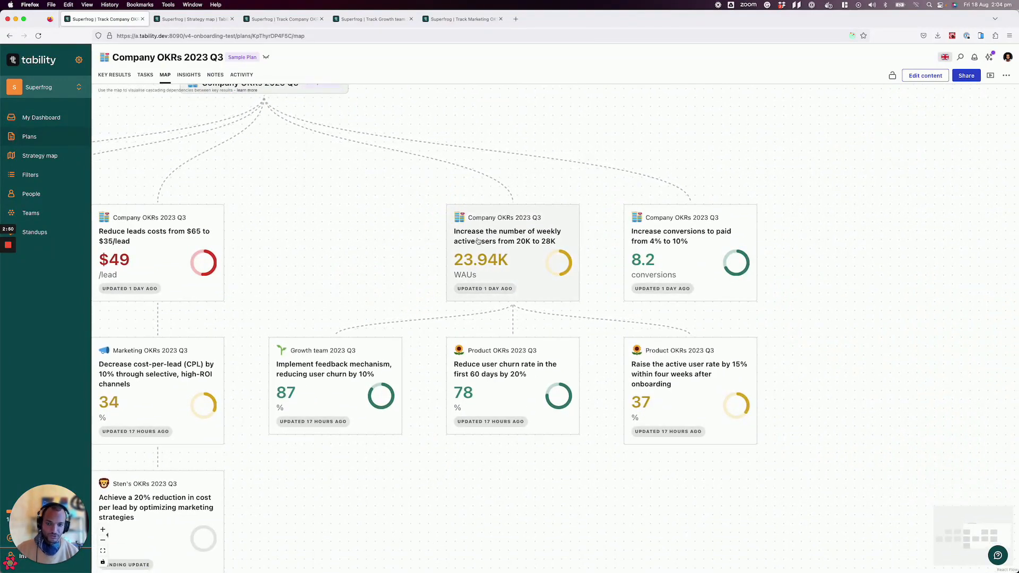
mouse_move(346, 275)
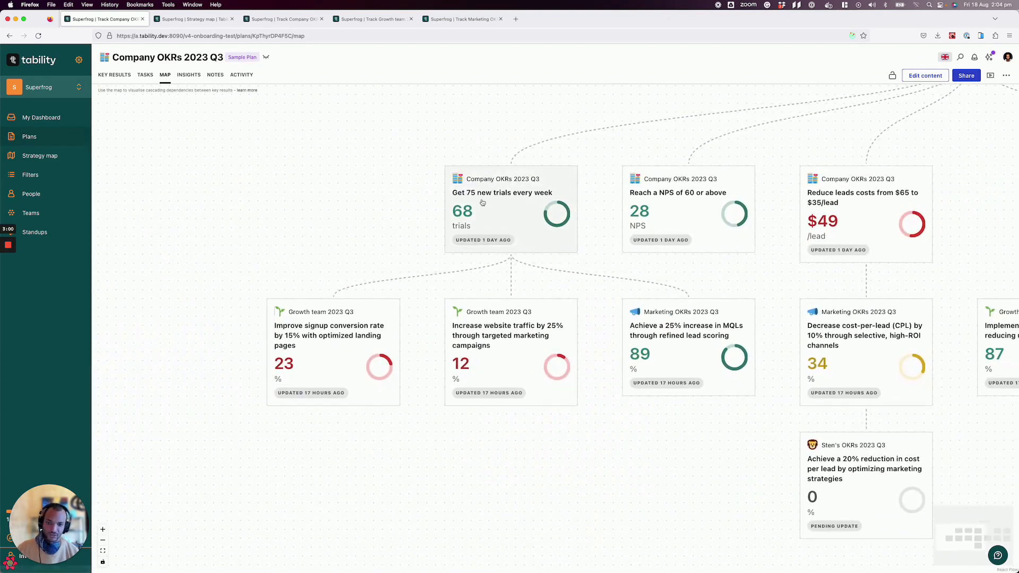
mouse_move(430, 243)
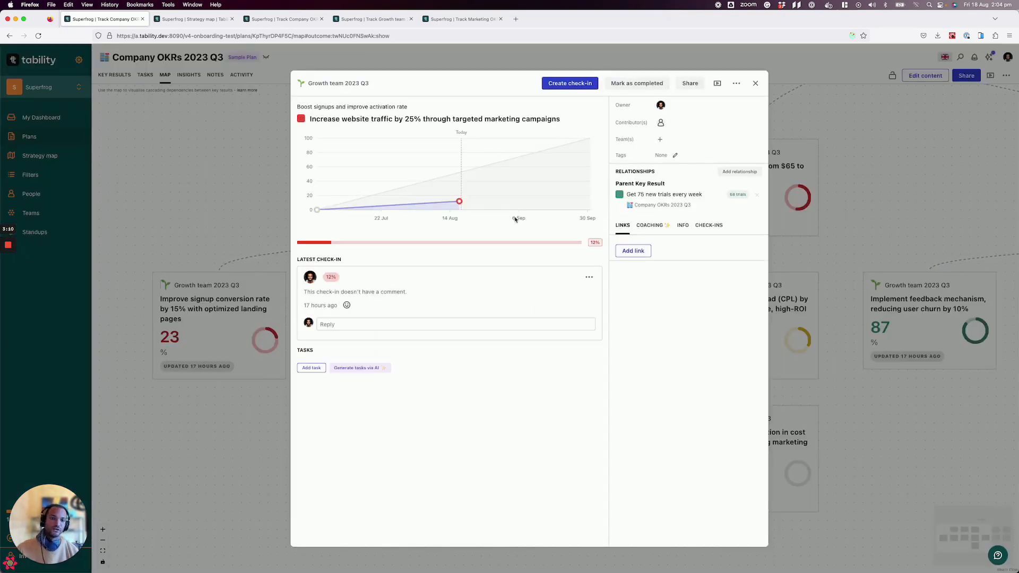
left_click(754, 83)
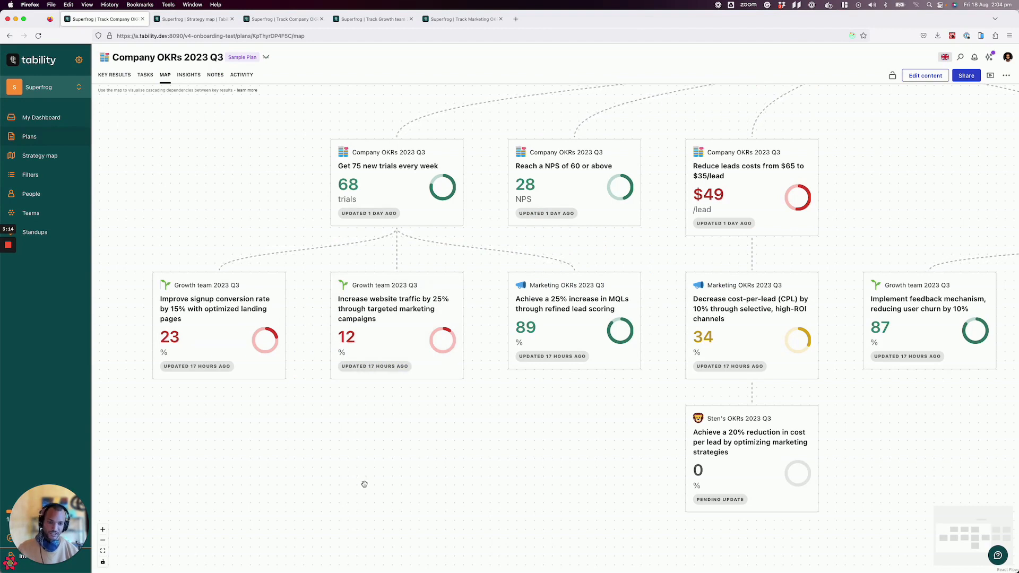
mouse_move(390, 479)
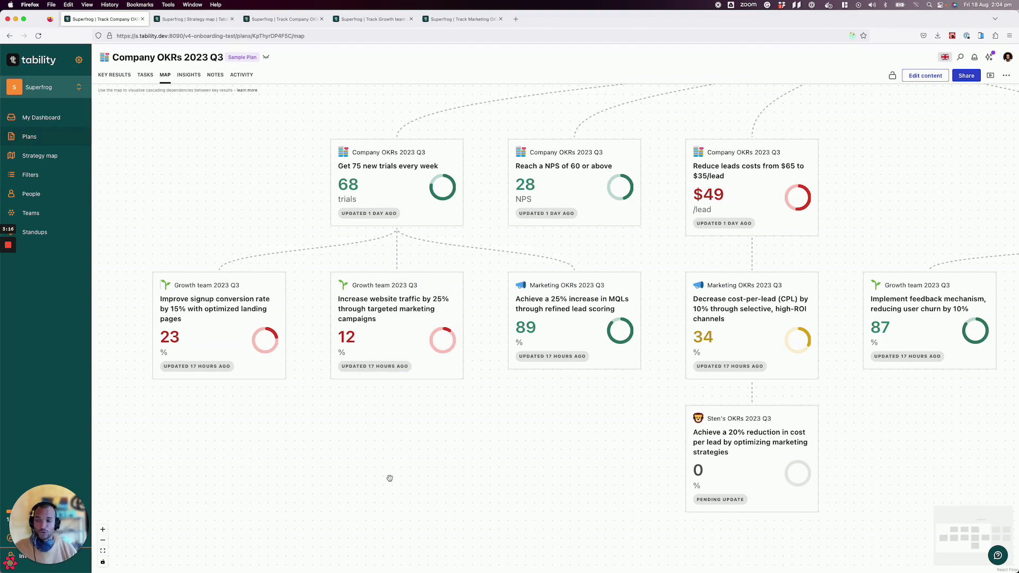
mouse_move(224, 201)
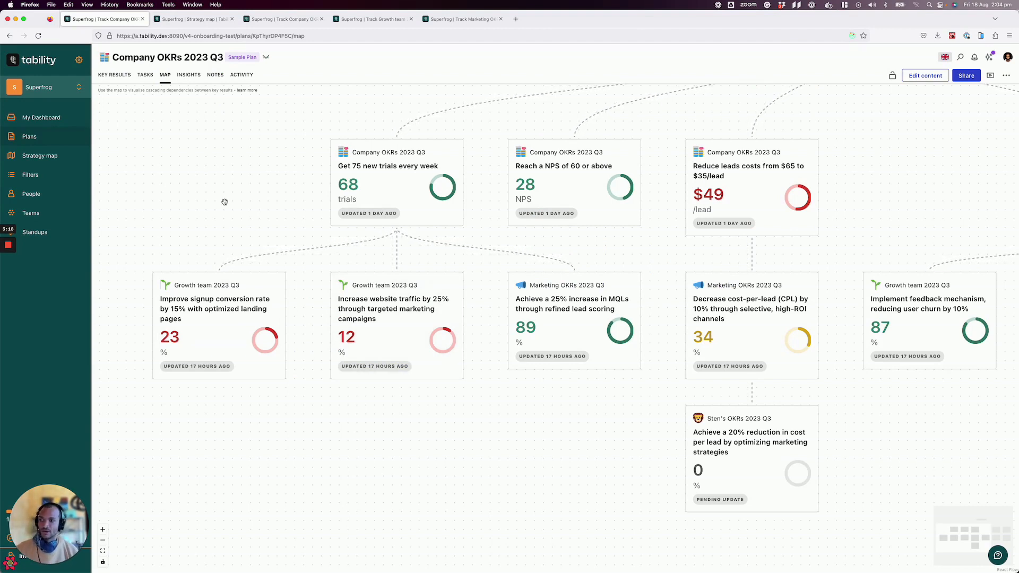
mouse_move(268, 184)
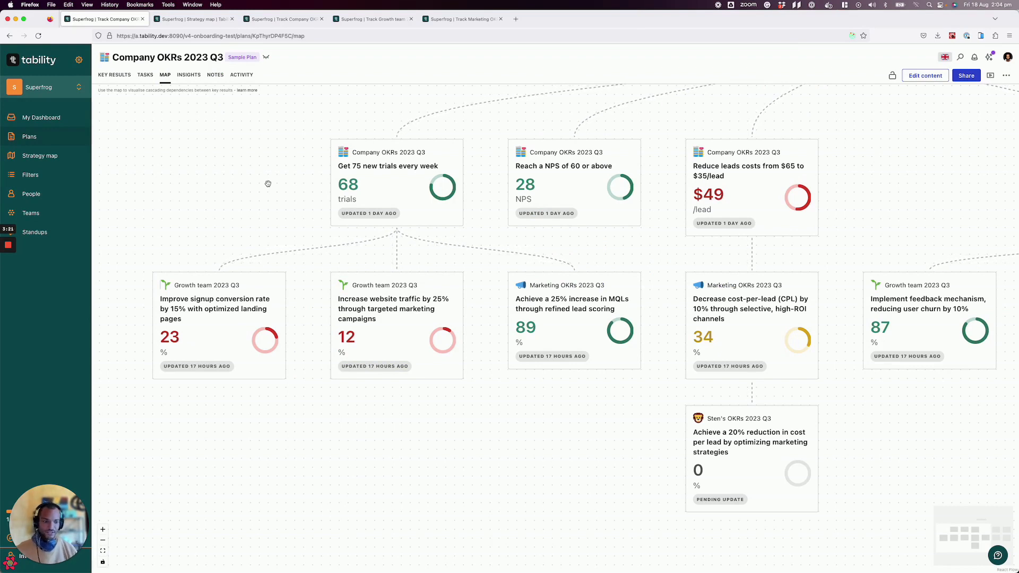
mouse_move(246, 221)
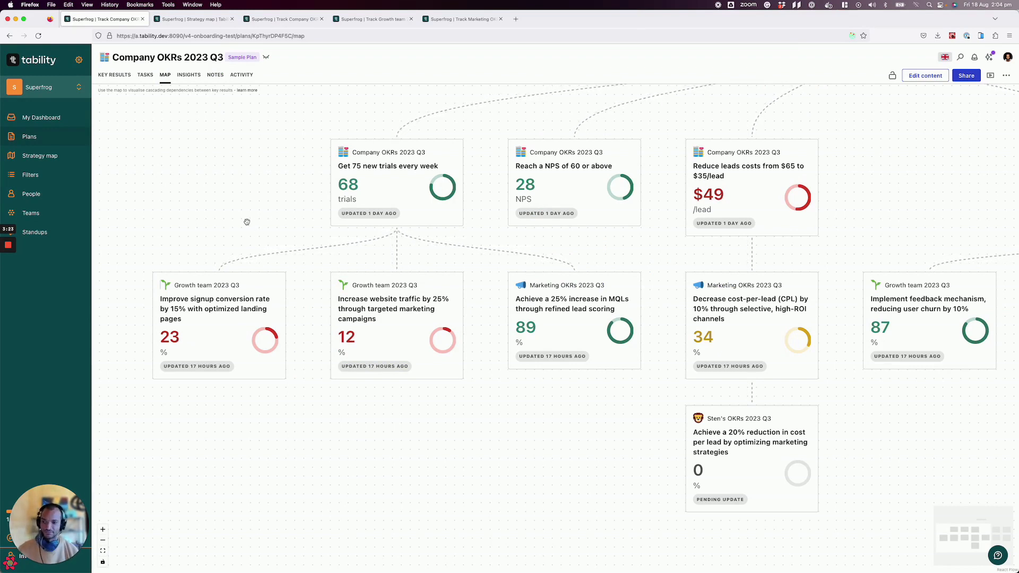